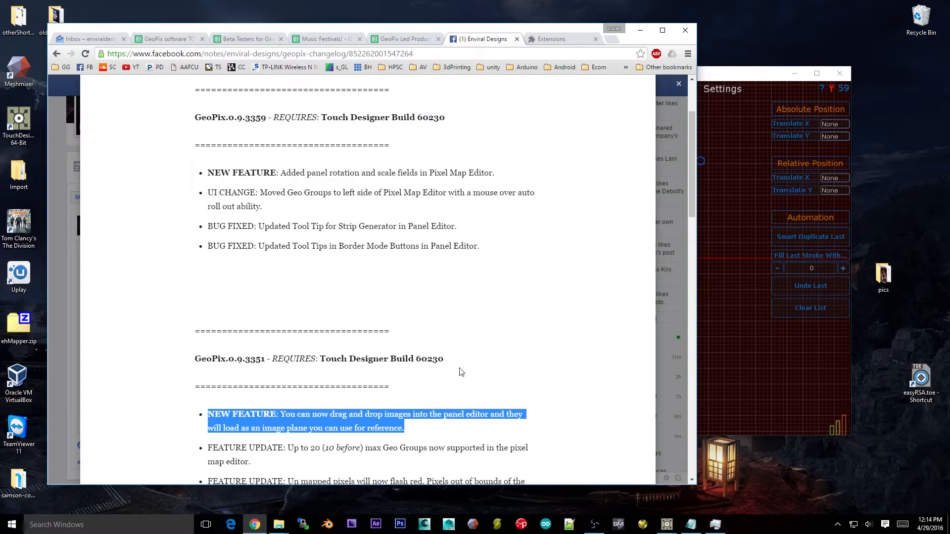
pyautogui.moveTo(281, 263)
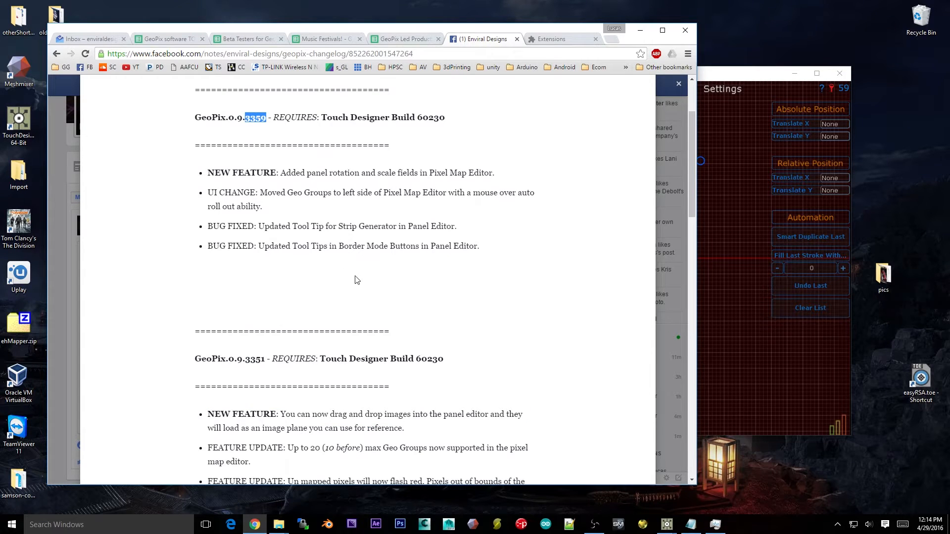
pyautogui.moveTo(614, 119)
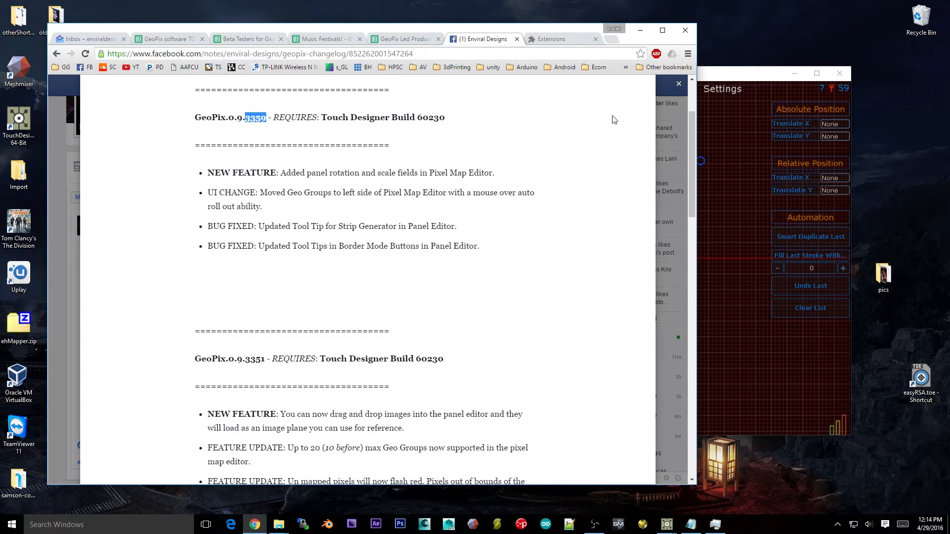
# Step: Scroll the Chrome changelog to the 0.9.3351 entries and bring GeoPix to the front
pyautogui.scroll(-3)
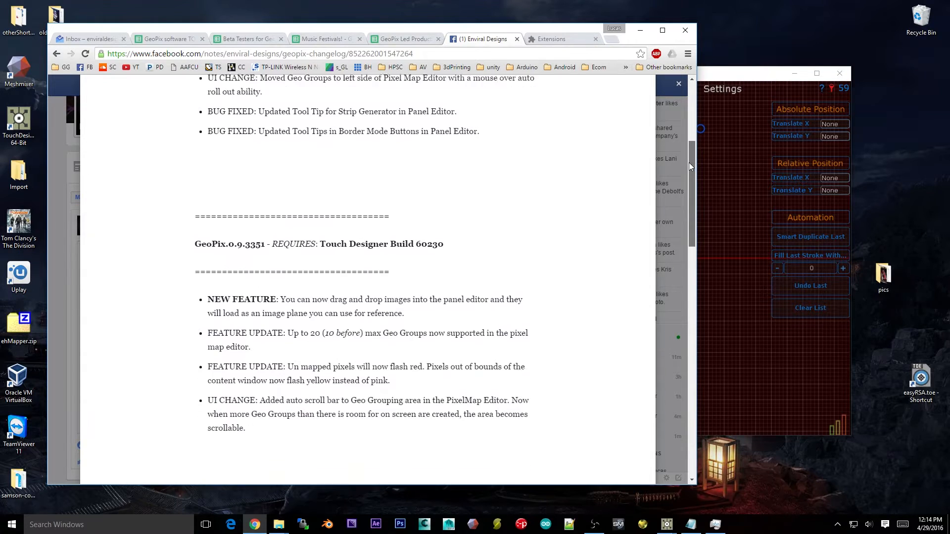
pyautogui.scroll(-3)
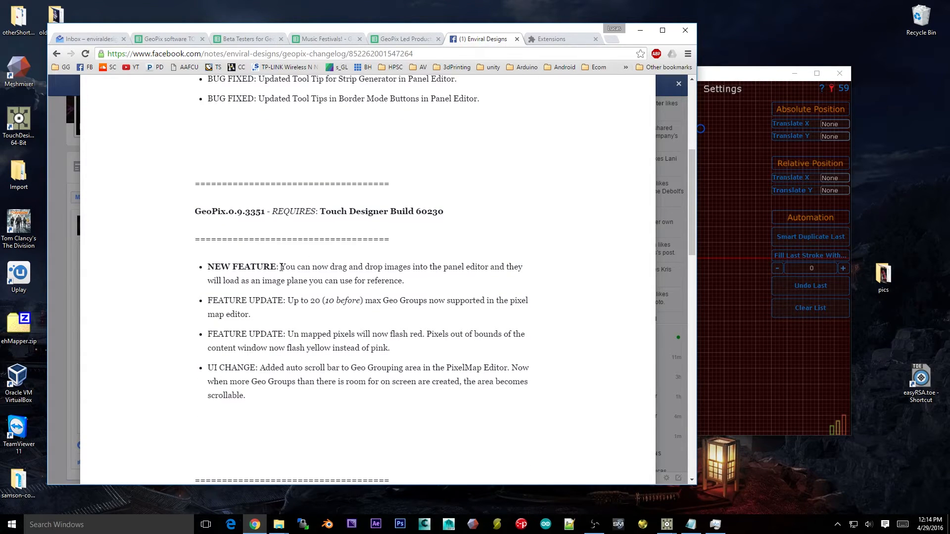
pyautogui.moveTo(280, 267); pyautogui.dragTo(403, 281)
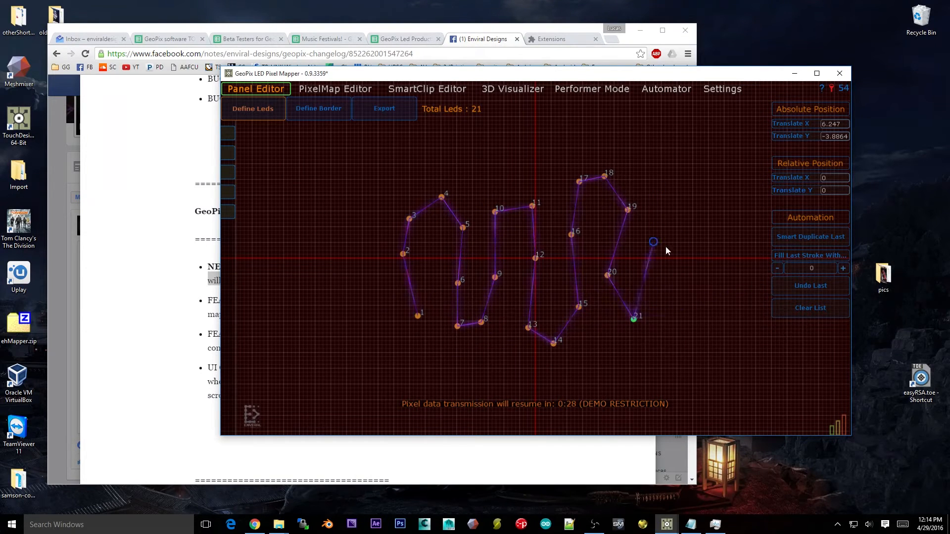
# Step: Clear the LED list to remove the drawn 21-LED layout
pyautogui.click(810, 307)
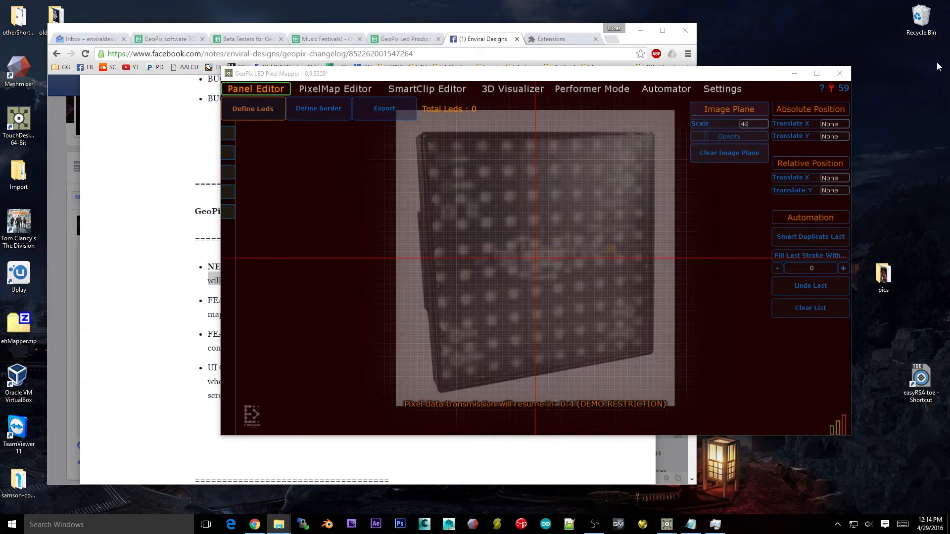
pyautogui.moveTo(573, 162)
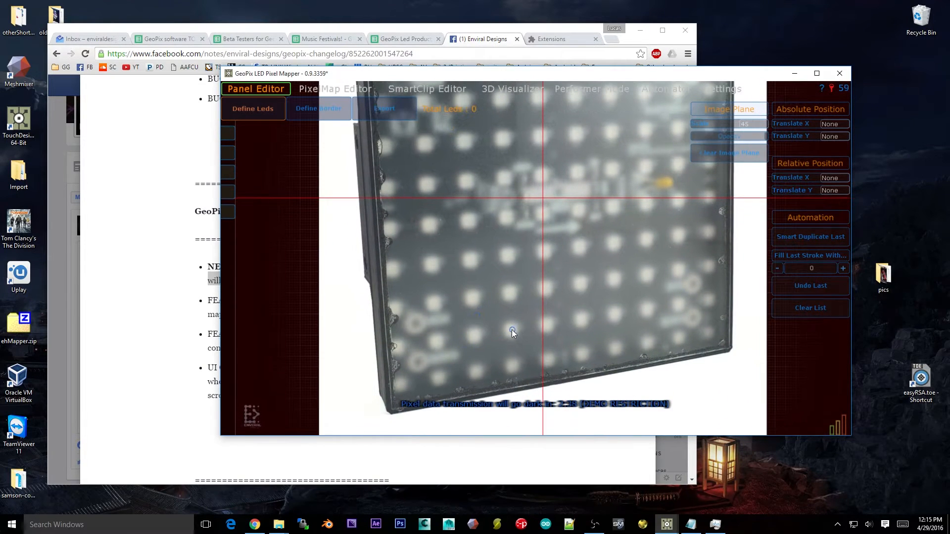
# Step: Place LEDs along the photo's dot rows, shifting the view across the panel
pyautogui.click(511, 329)
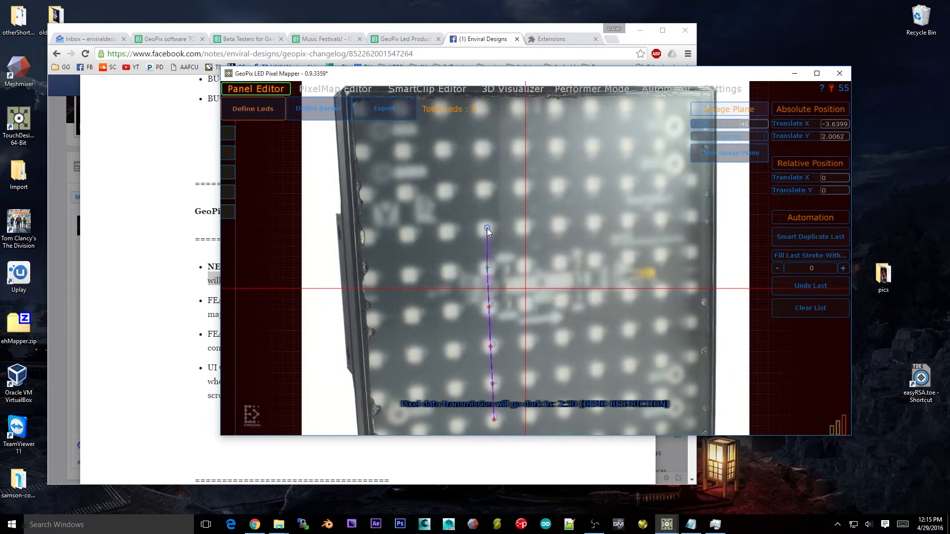
pyautogui.click(525, 264)
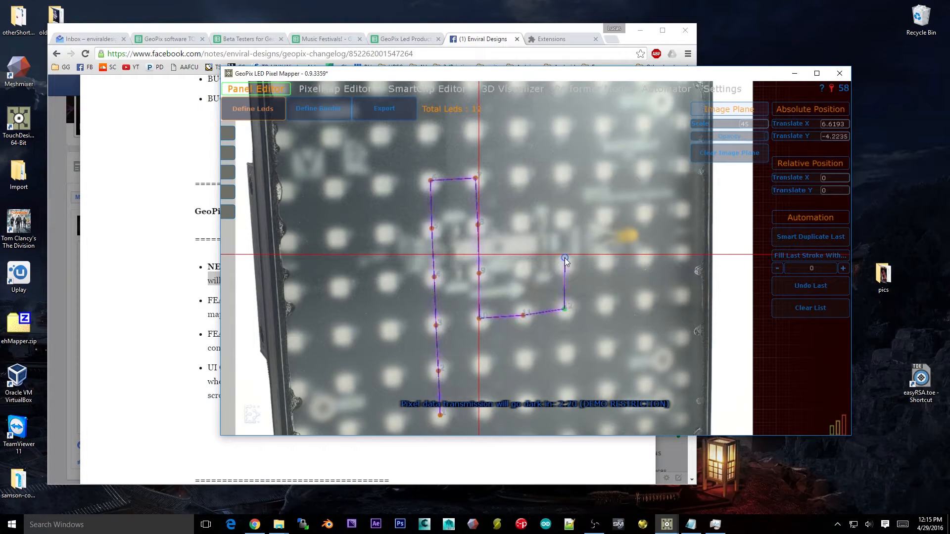
pyautogui.moveTo(564, 259); pyautogui.dragTo(559, 182)
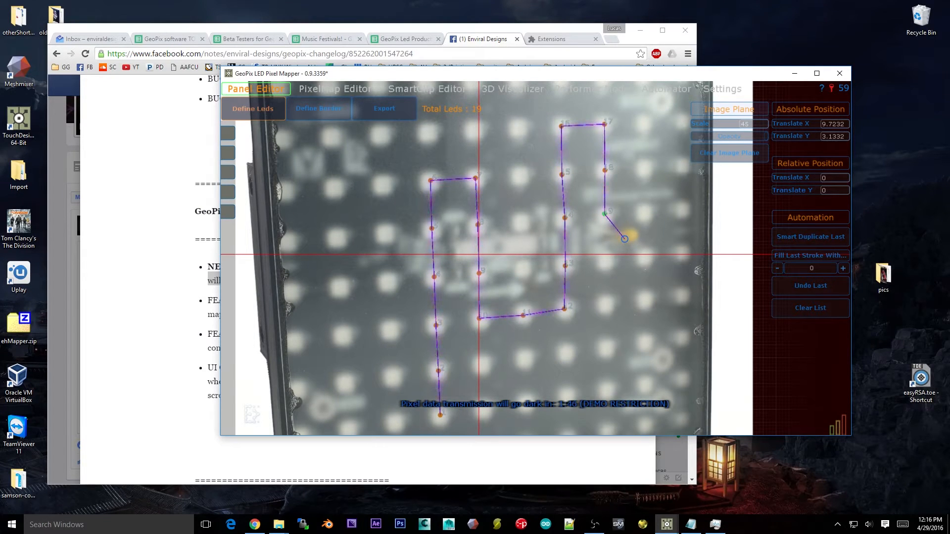
pyautogui.moveTo(624, 238); pyautogui.dragTo(727, 269)
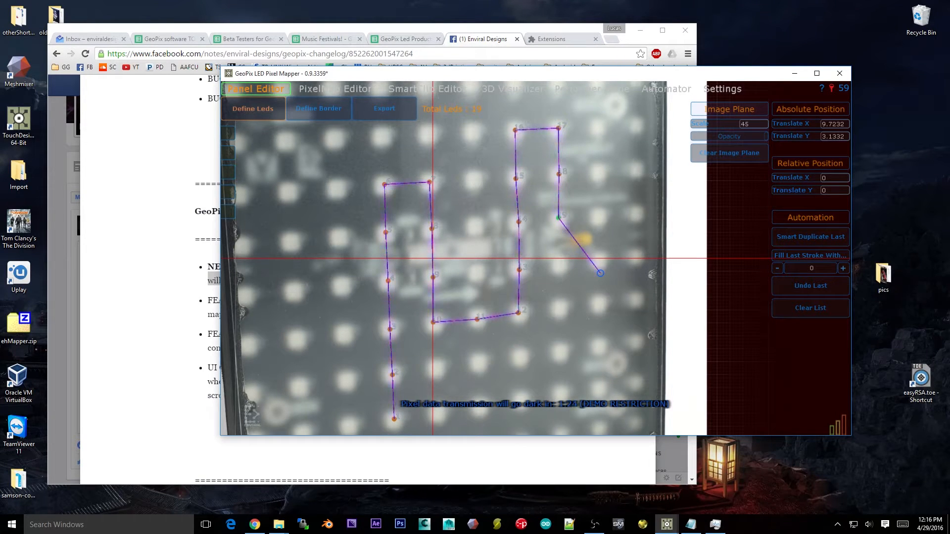
pyautogui.moveTo(598, 273); pyautogui.dragTo(563, 307)
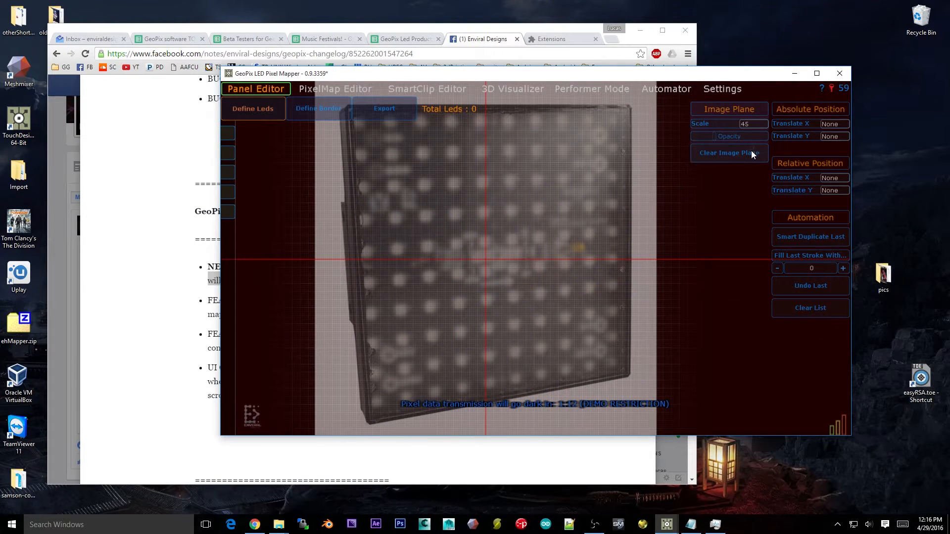
# Step: Clear the LED panel photo, then the lantern fixture reference image
pyautogui.click(729, 152)
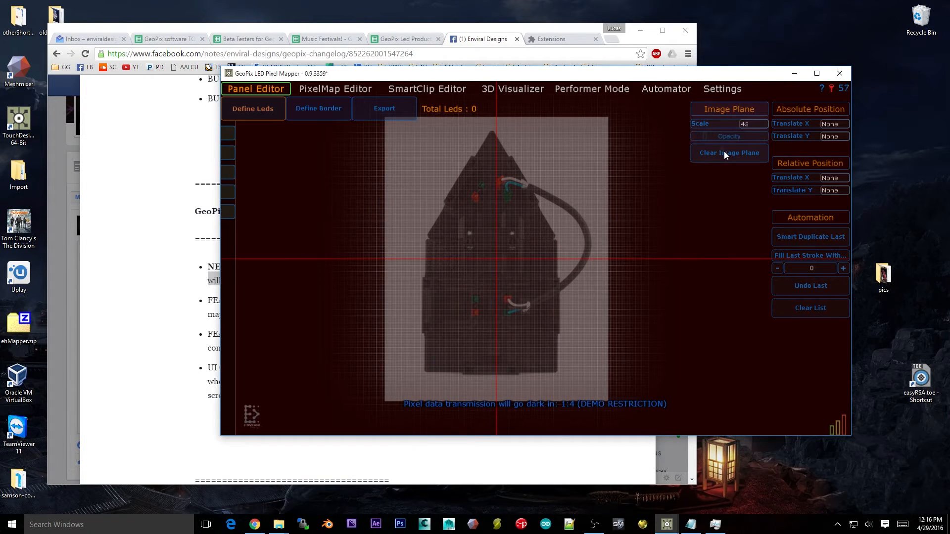
pyautogui.click(728, 152)
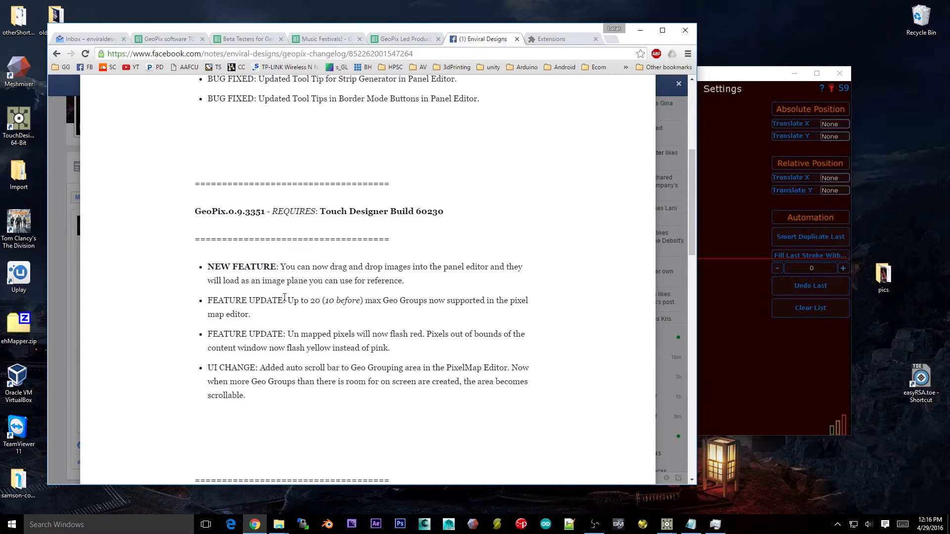
# Step: Select the 'Up to 20 max Geo Groups' line in the changelog
pyautogui.moveTo(287, 299); pyautogui.dragTo(250, 314)
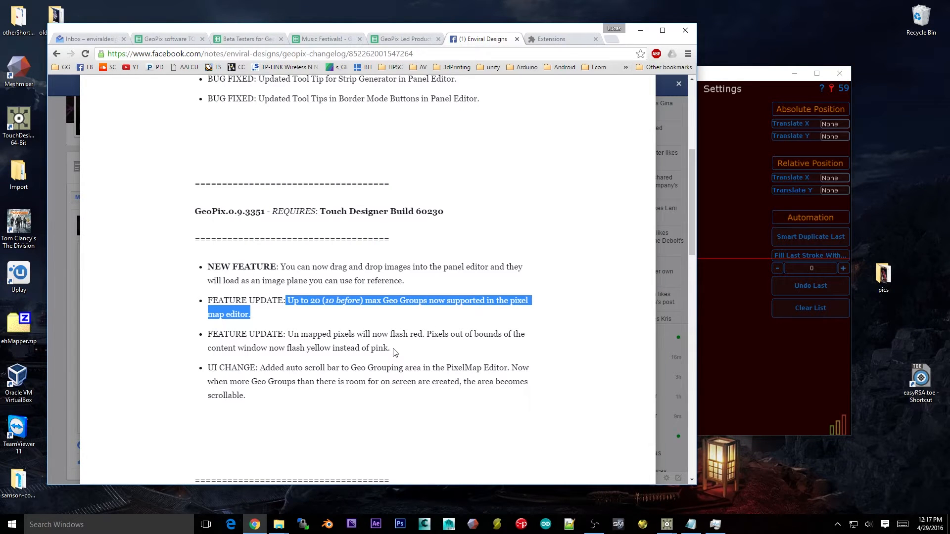
pyautogui.moveTo(728, 77)
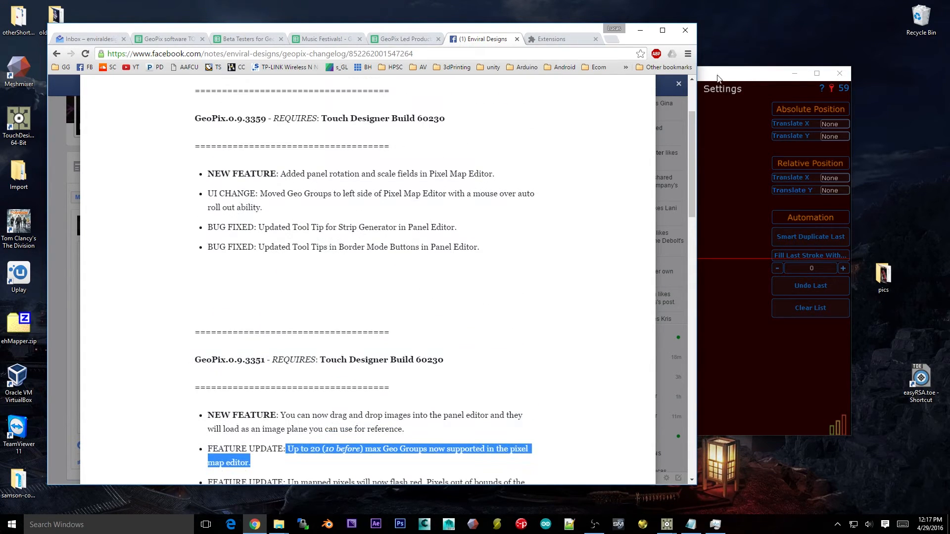
pyautogui.moveTo(732, 73)
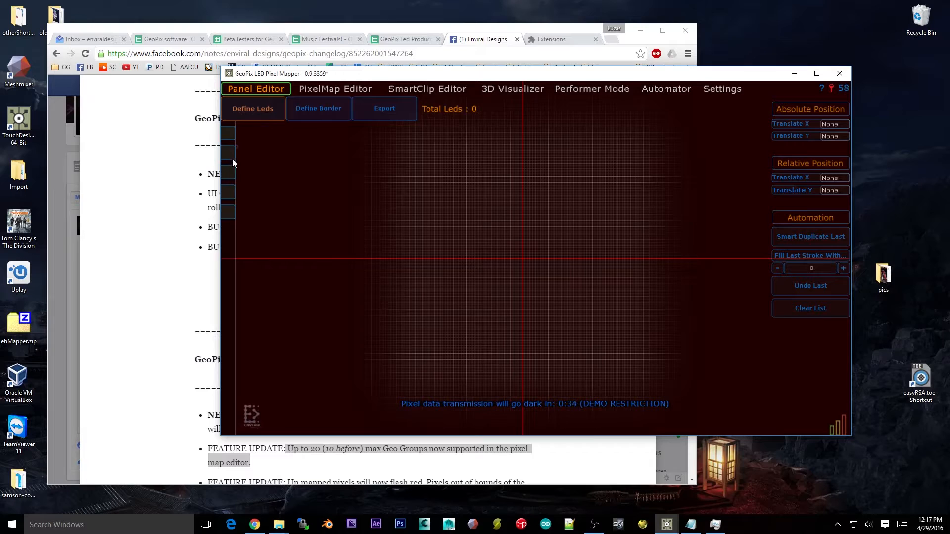
# Step: Expand the generator list showing Arc, Box, Grid, Noise and Strip generators
pyautogui.click(252, 109)
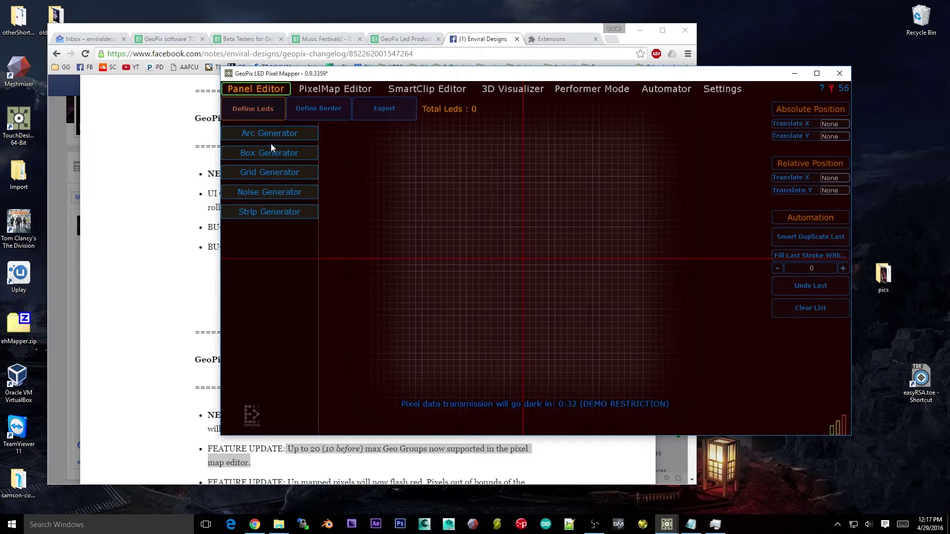
pyautogui.moveTo(267, 162)
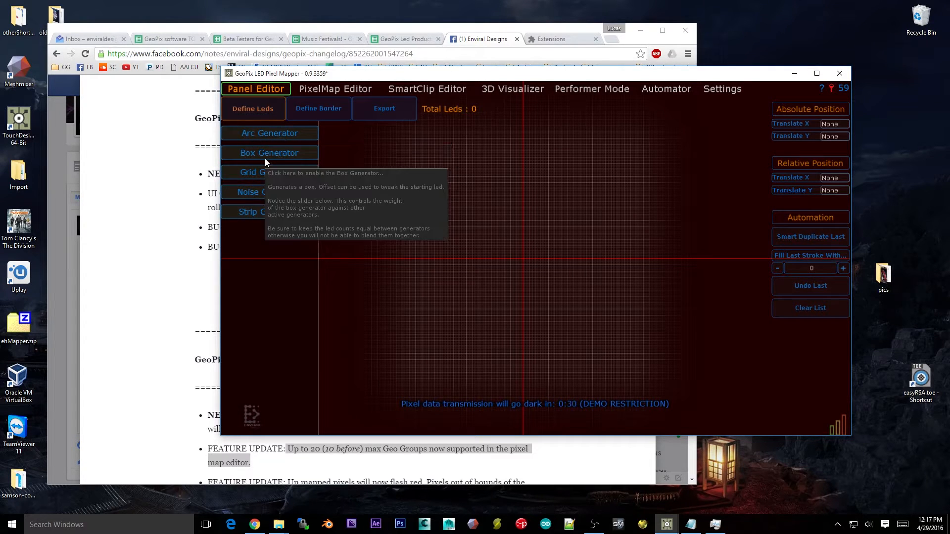
pyautogui.moveTo(259, 211)
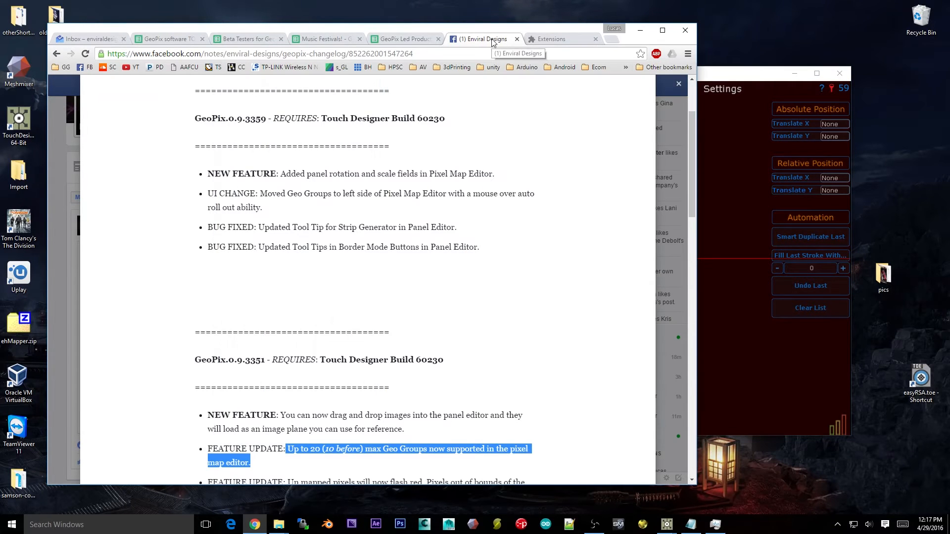
# Step: Highlight the changelog sentence 'Un mapped pixels will now flash red…' in Chrome
pyautogui.scroll(-3)
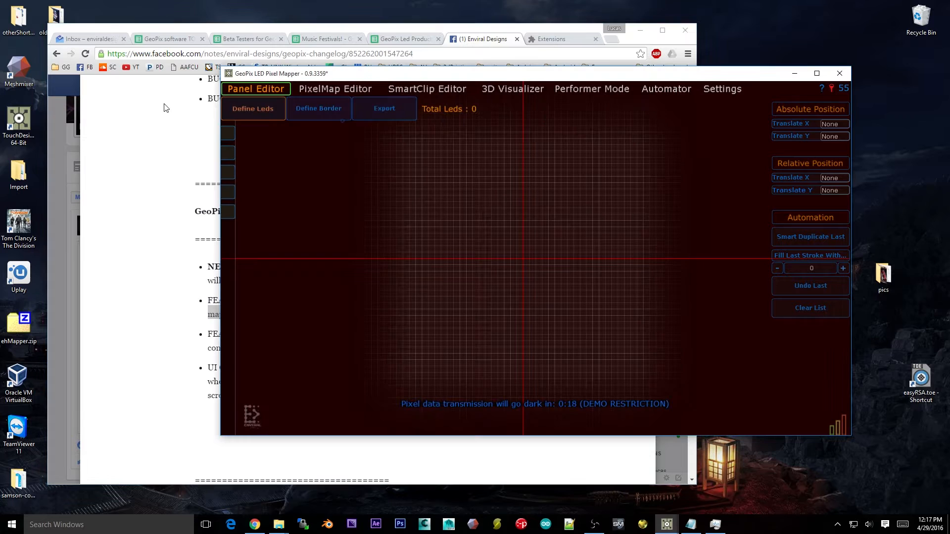
pyautogui.click(335, 88)
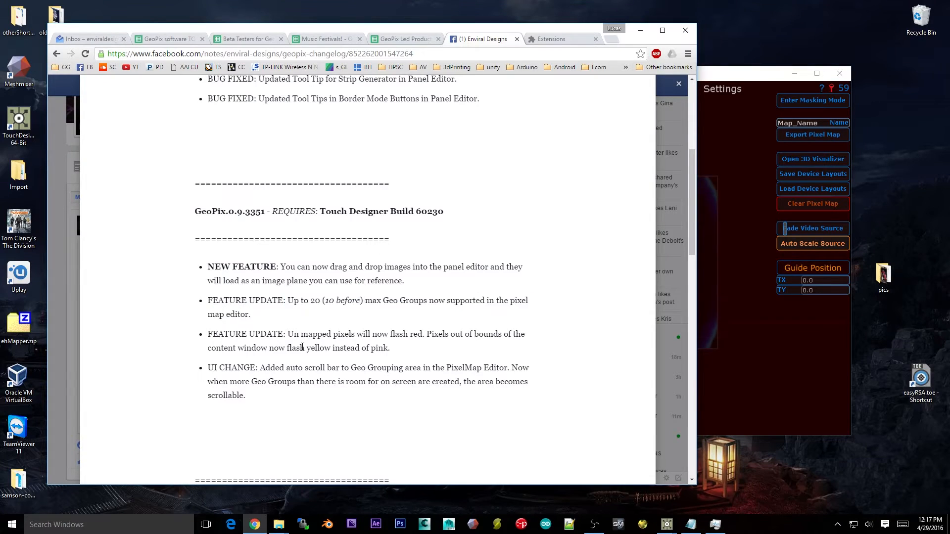
pyautogui.moveTo(288, 334); pyautogui.dragTo(390, 347)
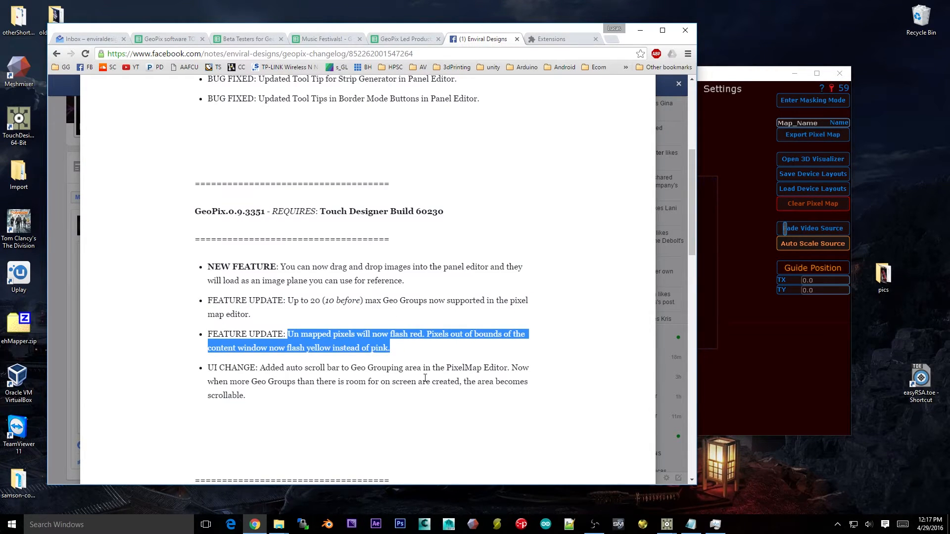
pyautogui.moveTo(360, 364)
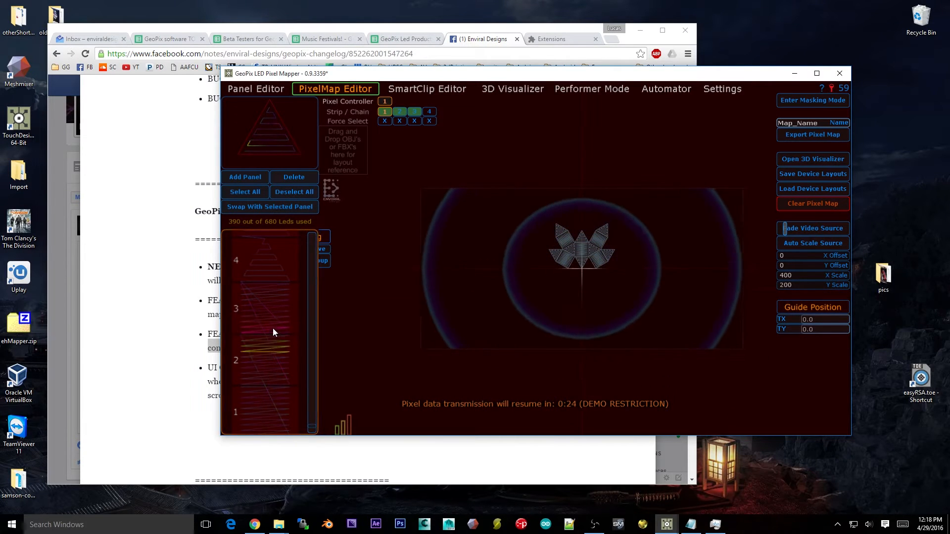
# Step: Select panel 4 and alternate PixelMap Editor and 3D Visualizer, ending in 3D
pyautogui.click(263, 260)
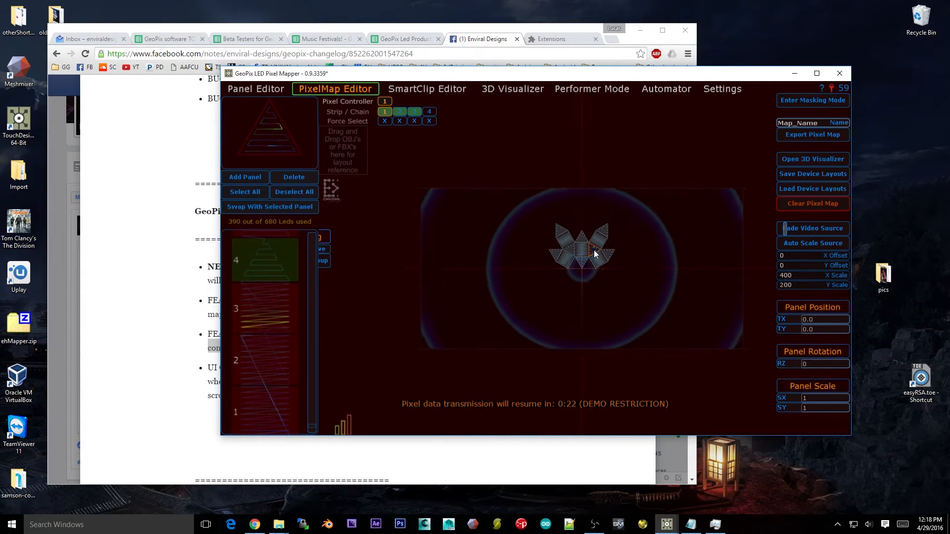
pyautogui.click(512, 89)
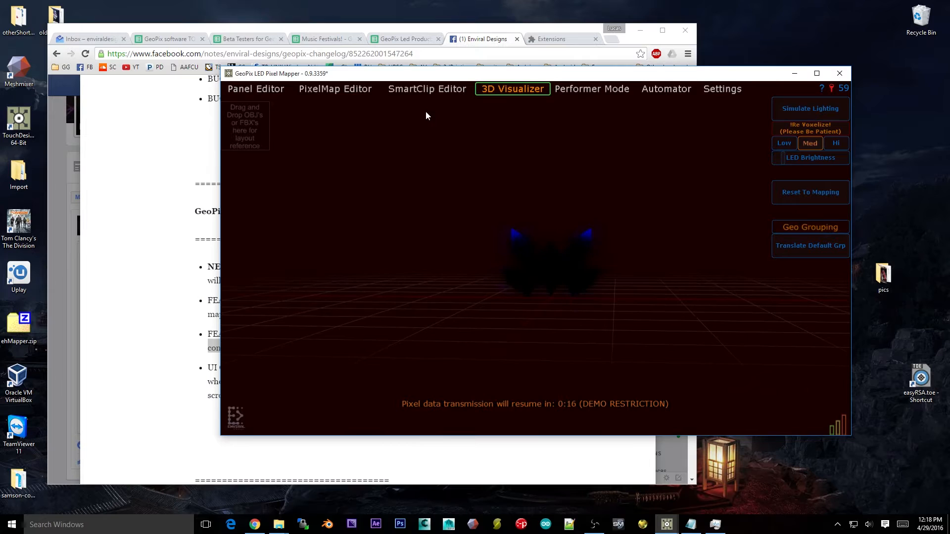
pyautogui.click(334, 89)
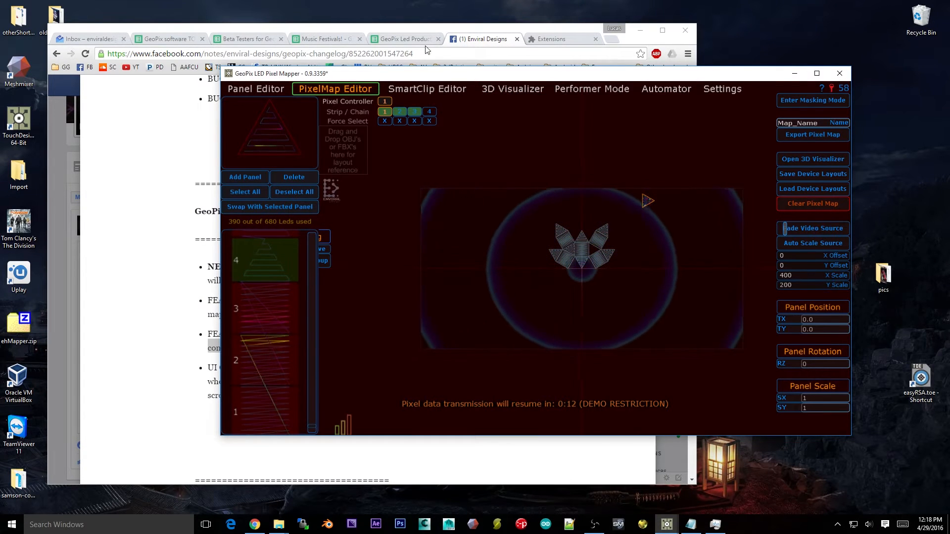
pyautogui.click(512, 88)
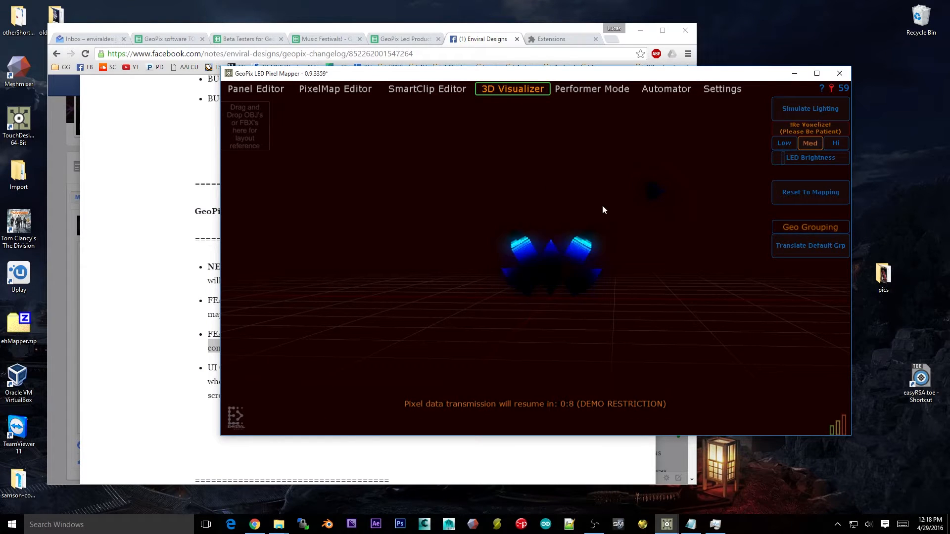
pyautogui.click(335, 89)
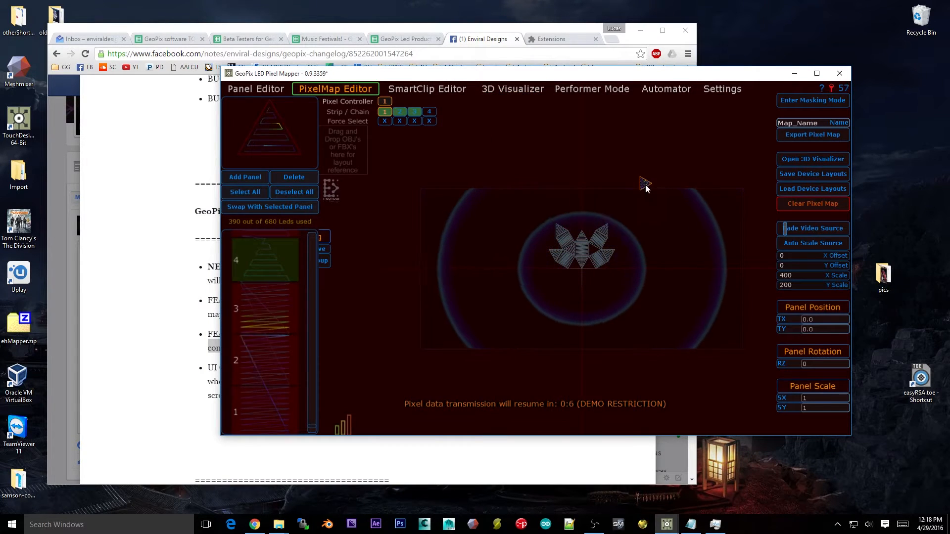
pyautogui.moveTo(480, 113)
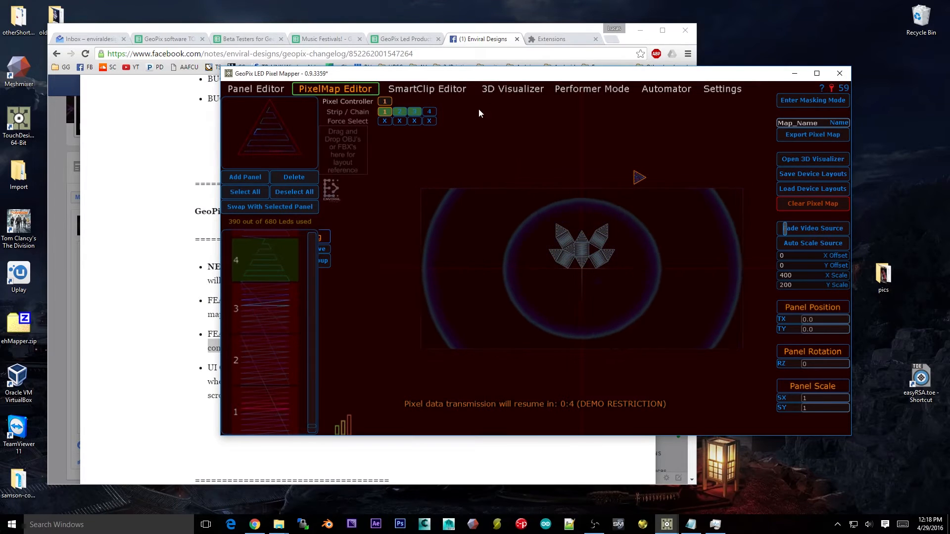
pyautogui.click(512, 89)
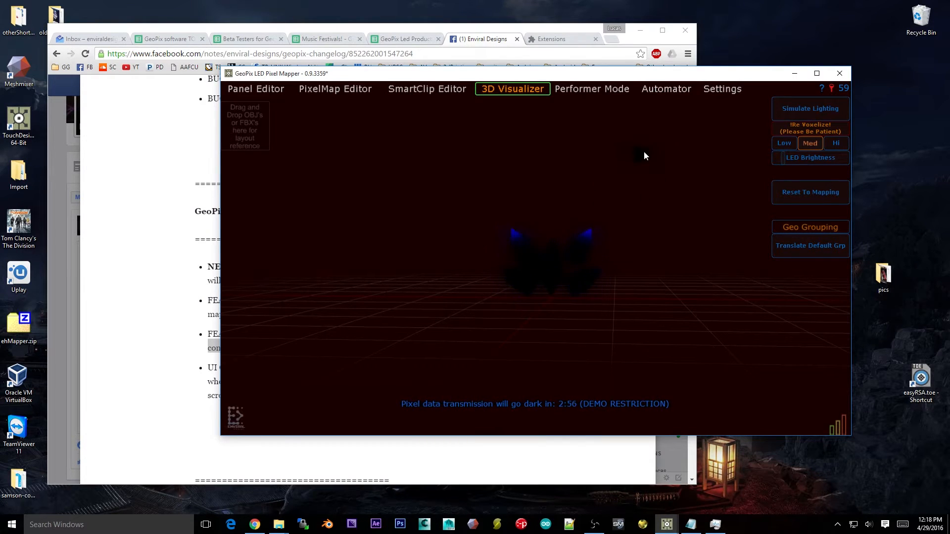
pyautogui.moveTo(701, 161)
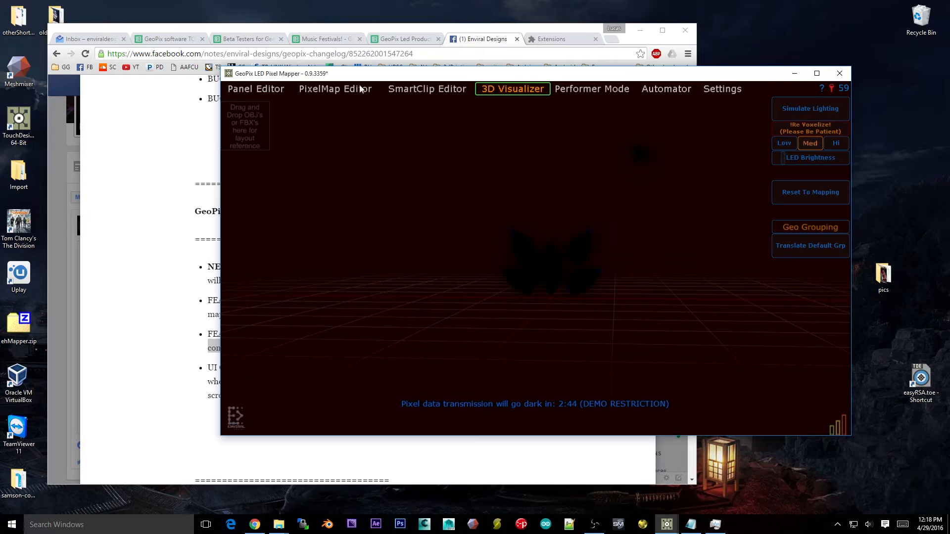
# Step: Switch the pixel map to another strip, preview it in 3D, then select a strip 3 panel
pyautogui.click(334, 89)
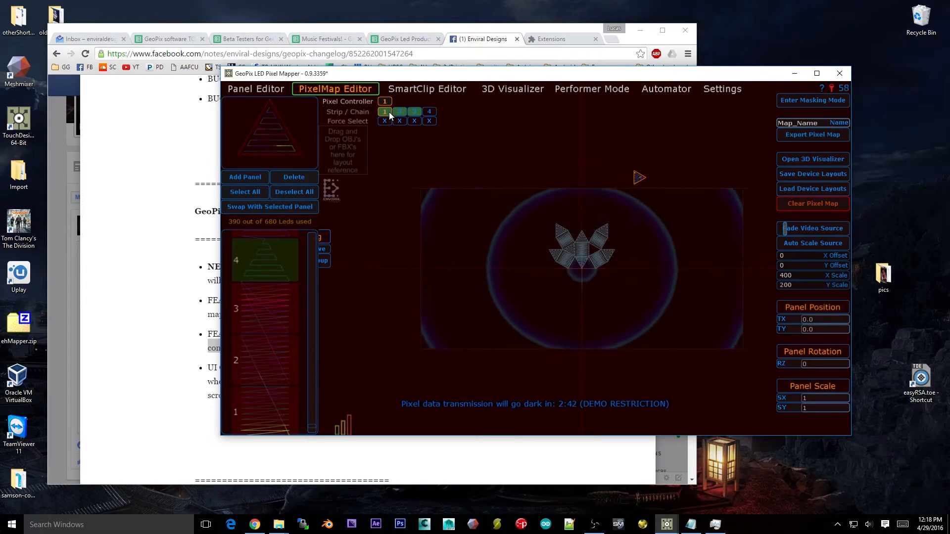
pyautogui.click(429, 111)
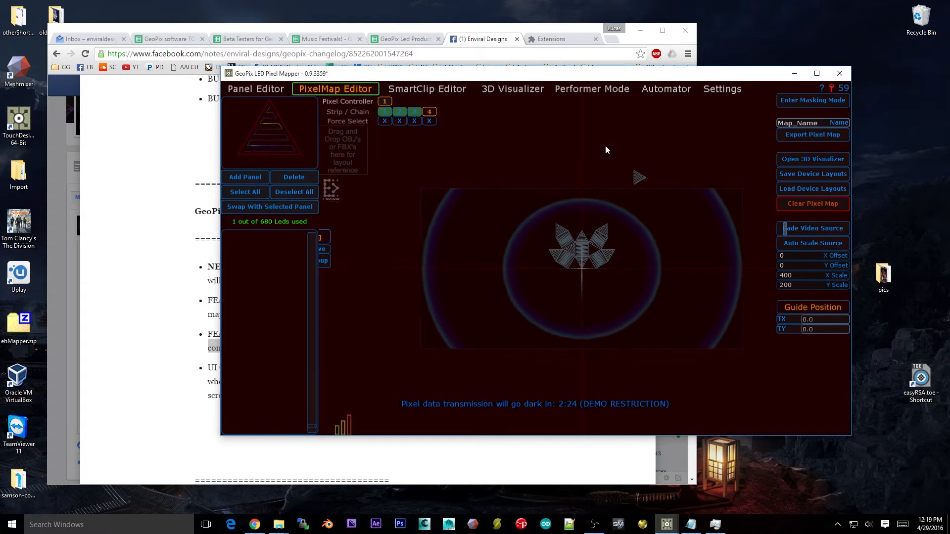
pyautogui.click(512, 89)
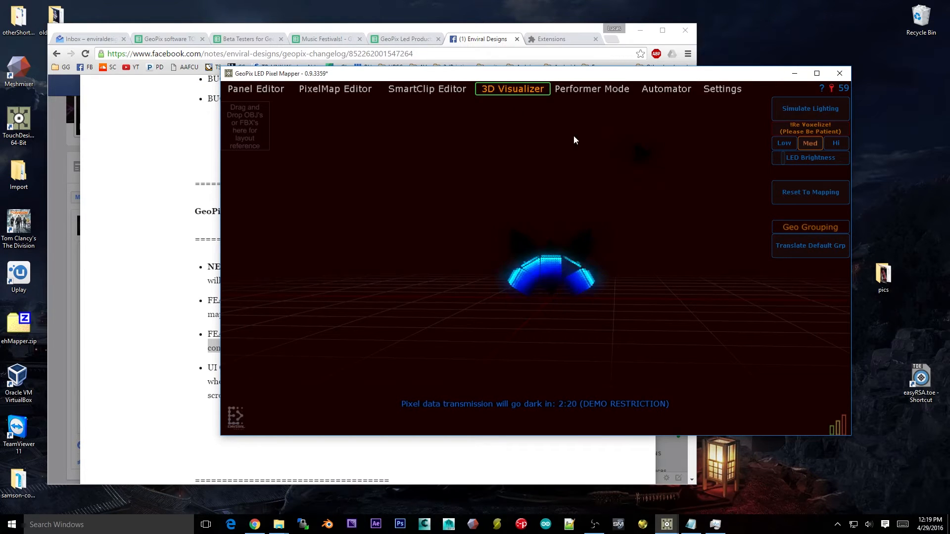
pyautogui.click(335, 88)
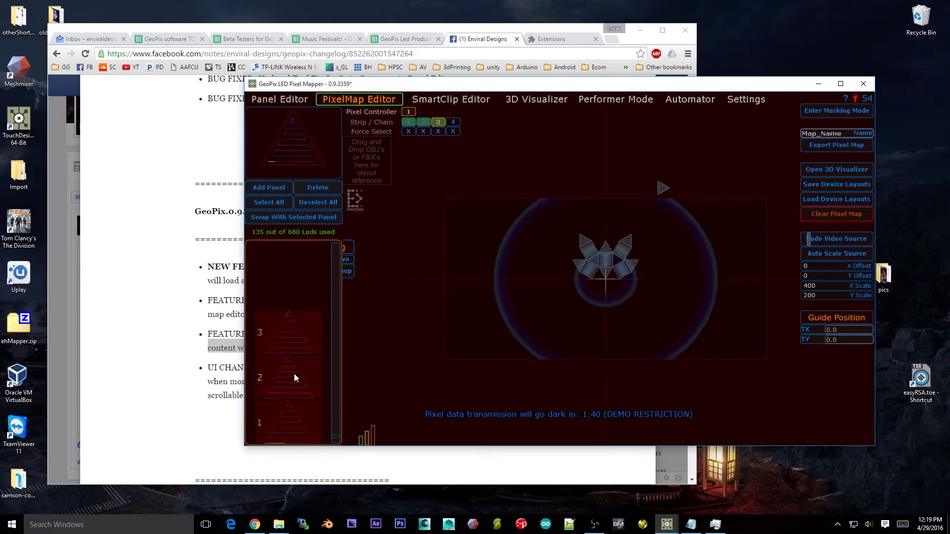
pyautogui.click(289, 333)
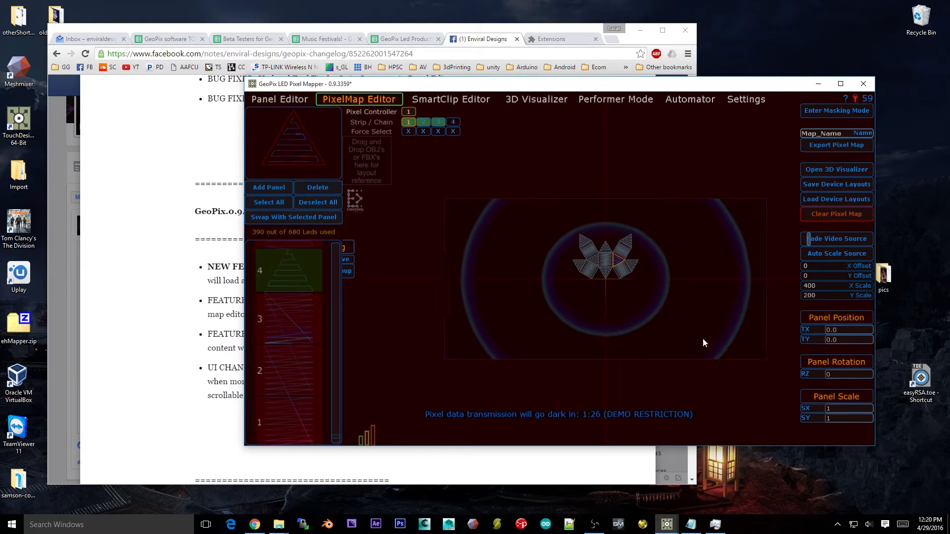
pyautogui.moveTo(815, 386)
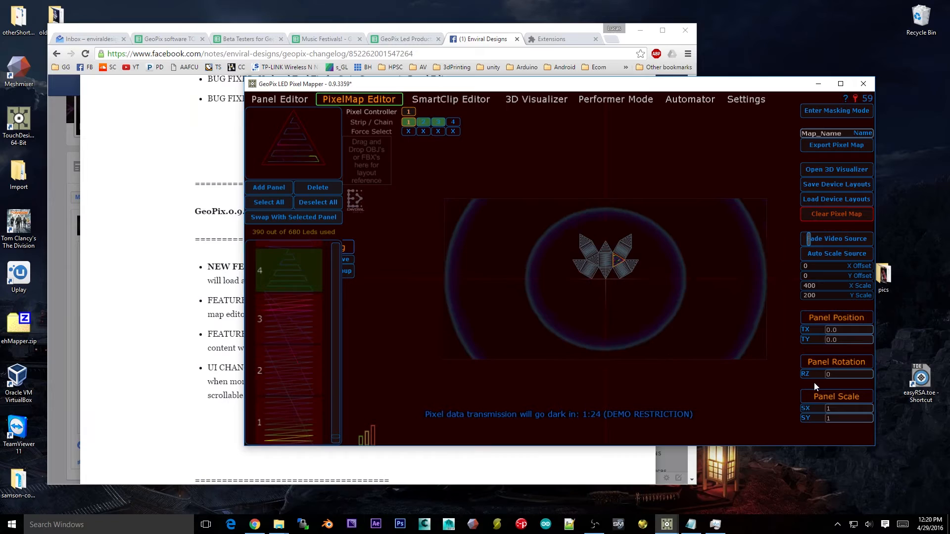
# Step: Show the default group's move gizmo in 3D, then return to the PixelMap Editor
pyautogui.click(536, 99)
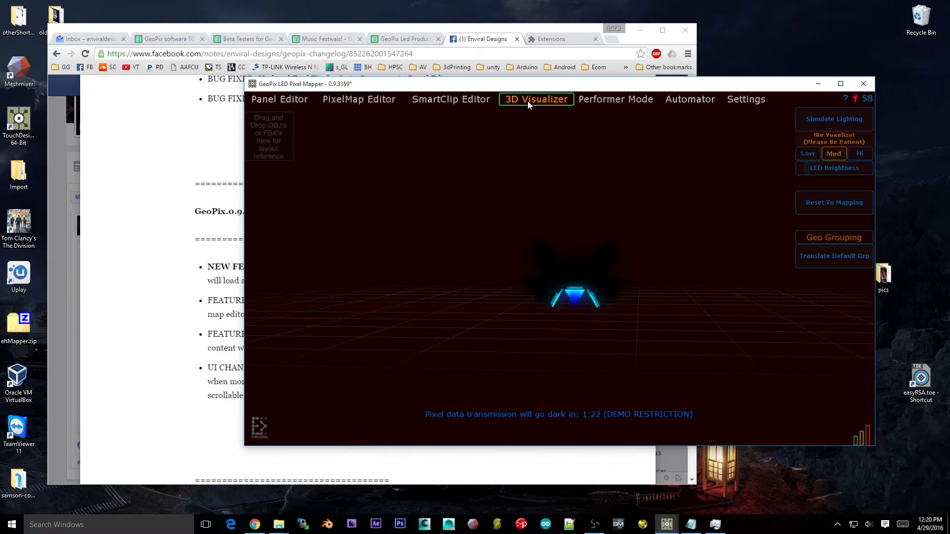
pyautogui.click(833, 255)
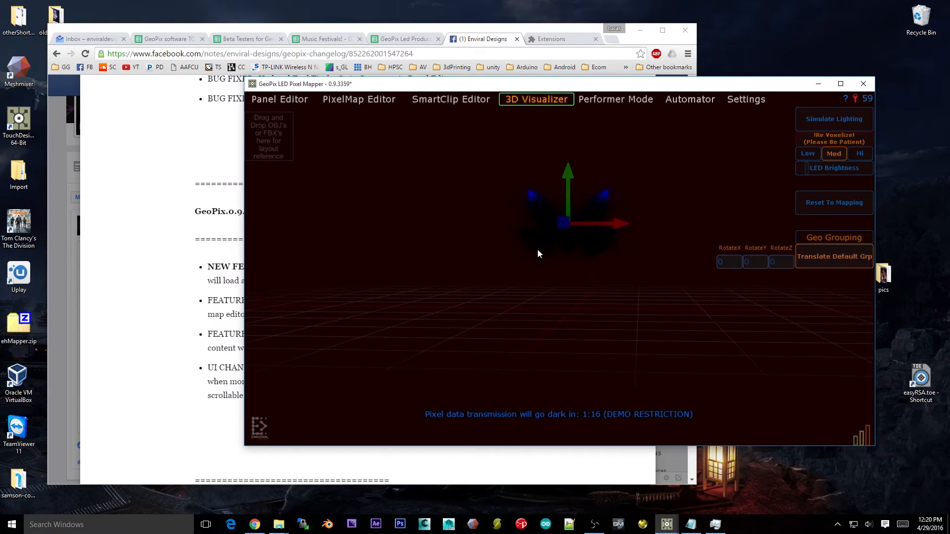
pyautogui.moveTo(684, 127)
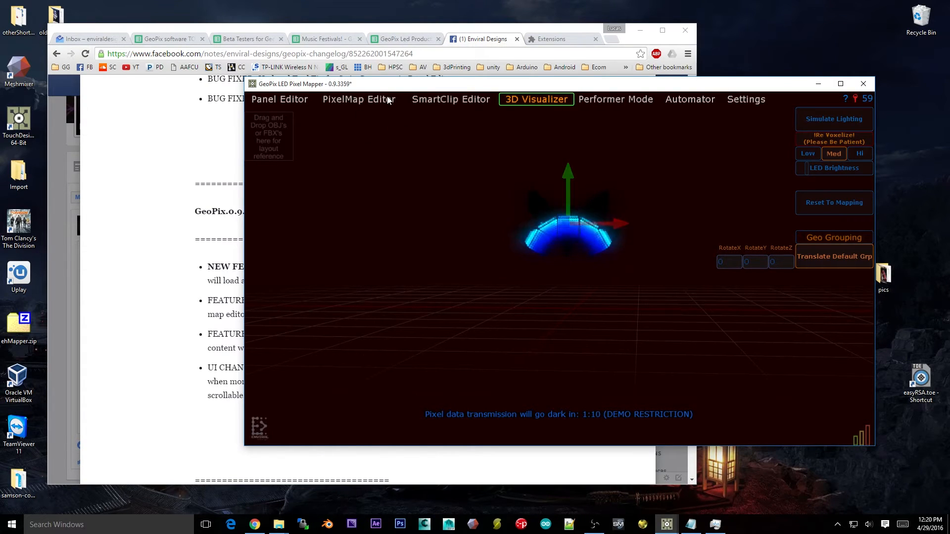
pyautogui.click(357, 99)
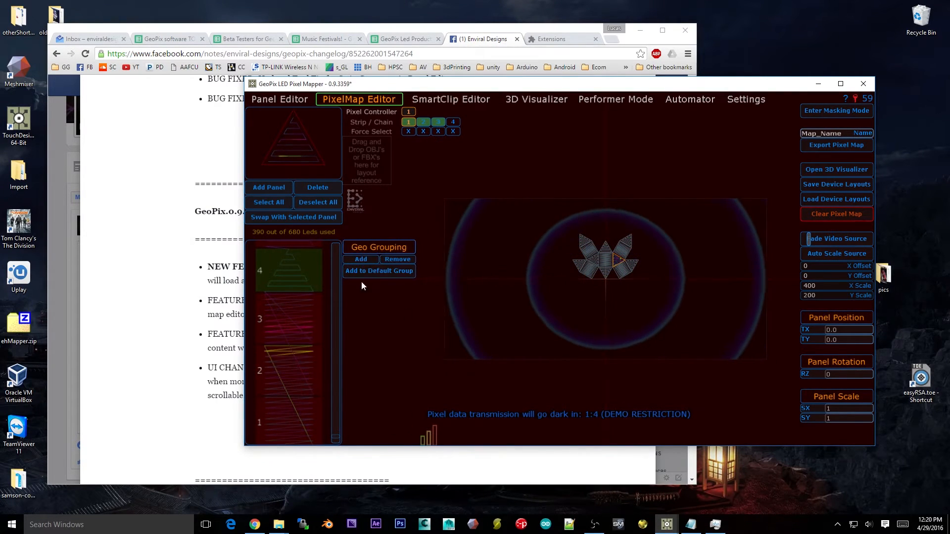
# Step: Toggle to Panel Editor and back, add geo groups until the list scrolls, then remove two
pyautogui.click(279, 99)
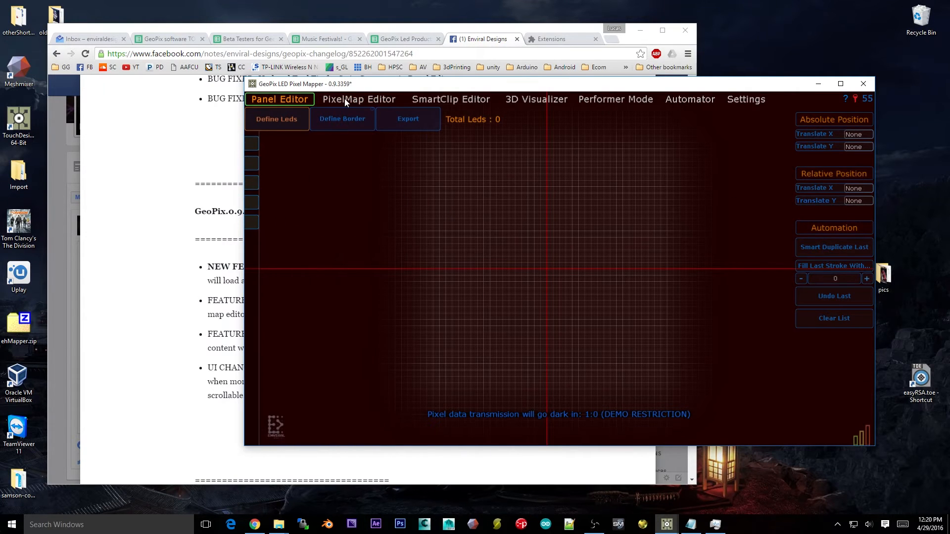
pyautogui.click(359, 99)
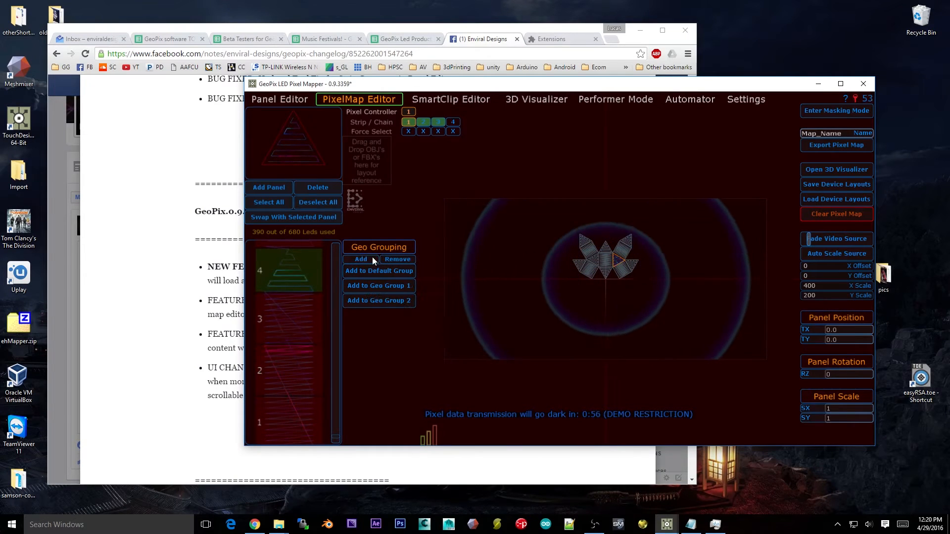
pyautogui.click(360, 259)
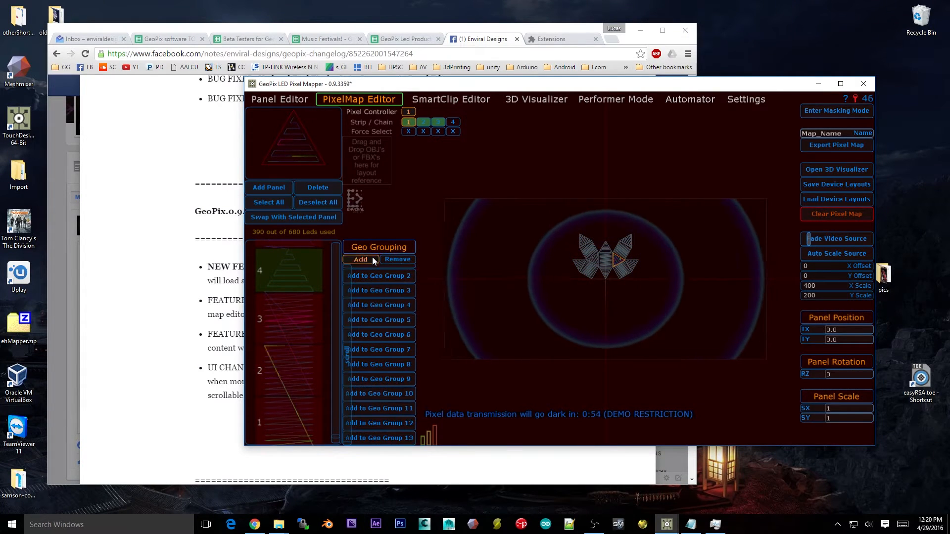
pyautogui.scroll(-3)
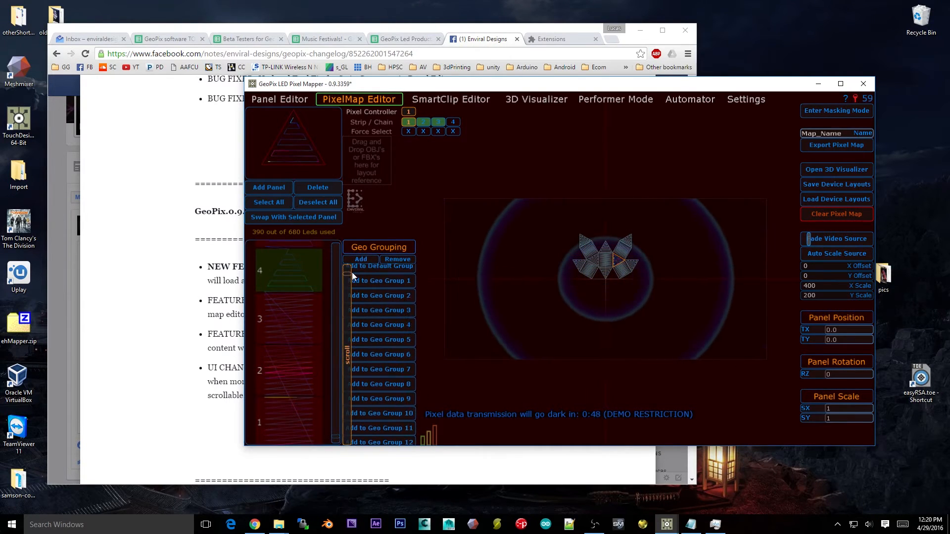
pyautogui.scroll(-3)
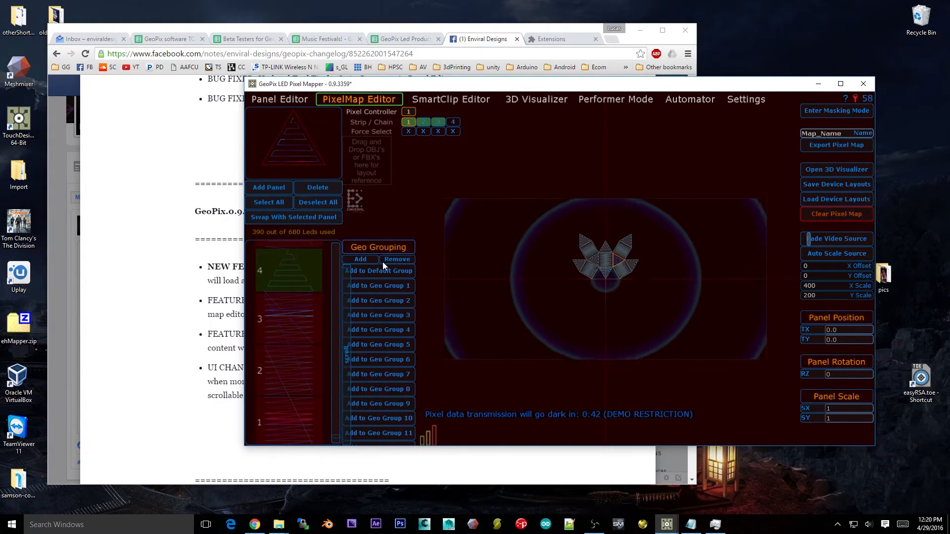
pyautogui.click(397, 259)
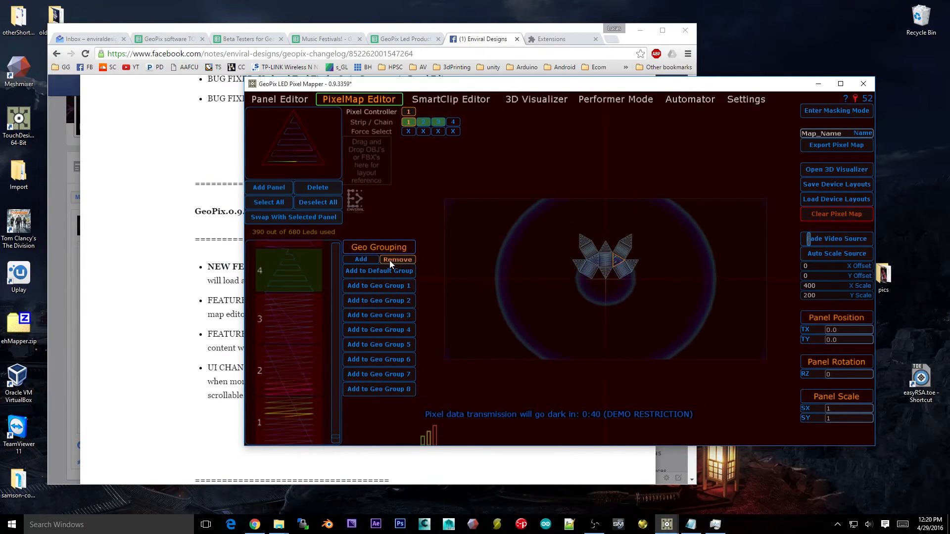
pyautogui.click(397, 260)
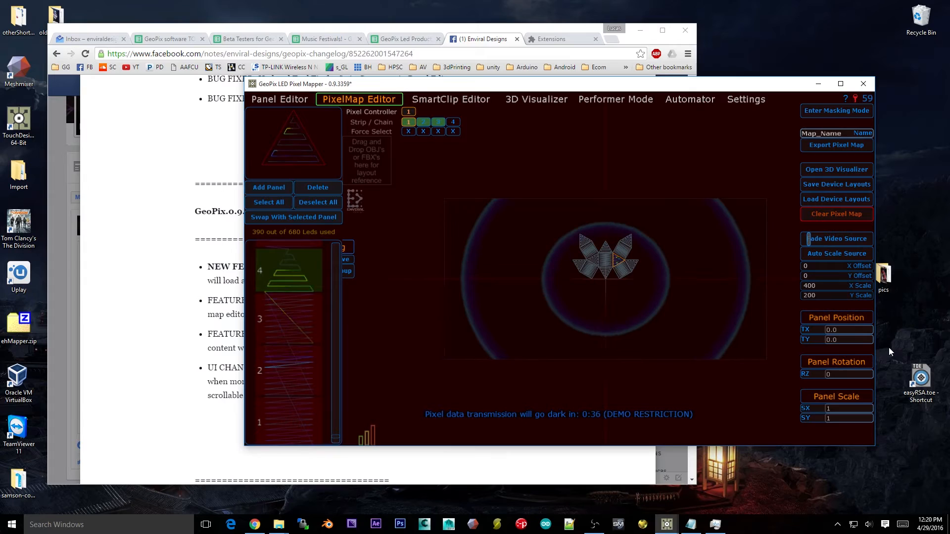
pyautogui.moveTo(400, 329)
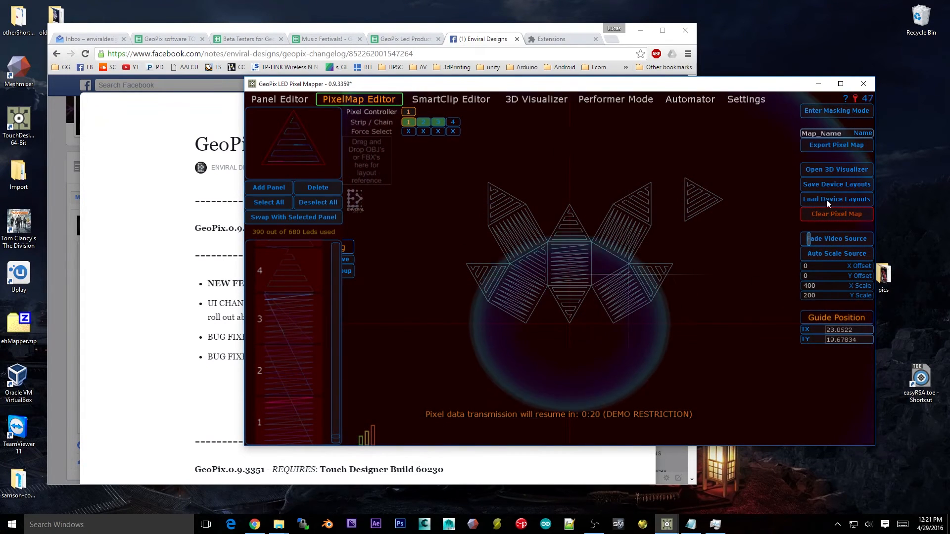
# Step: Place the layout guide crosshair at Guide Position TX 23.0522, TY 19.67834
pyautogui.click(843, 330)
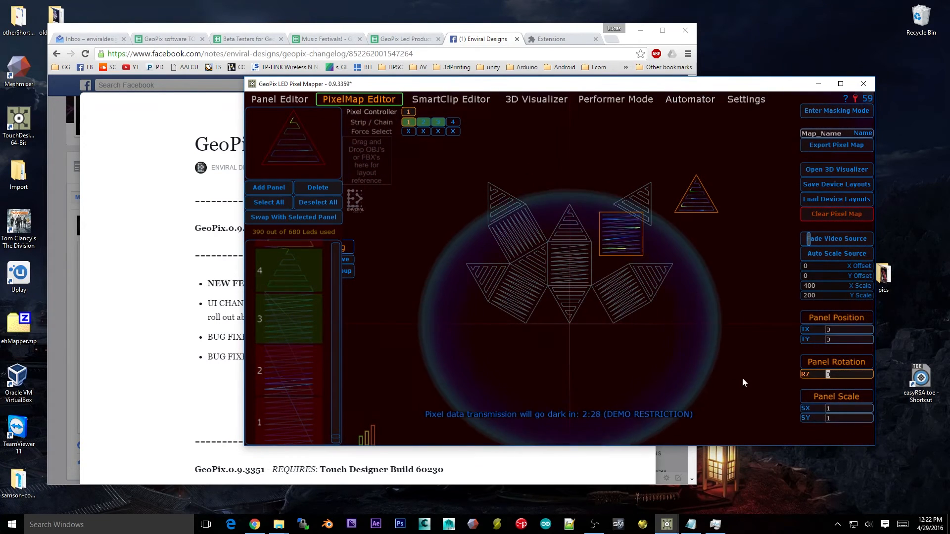
# Step: Enter 30 in Panel Rotation RZ for the upper-right square panel
pyautogui.write('30')
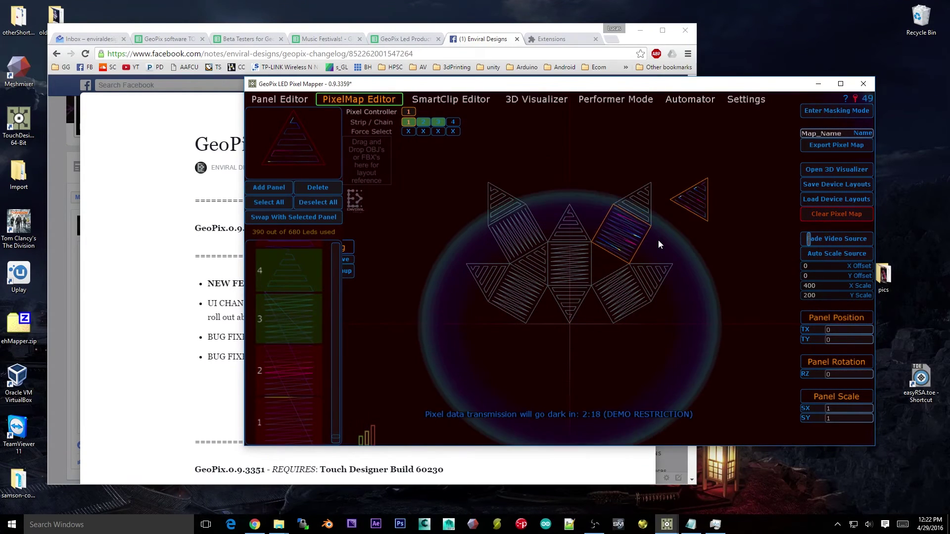
pyautogui.moveTo(754, 378)
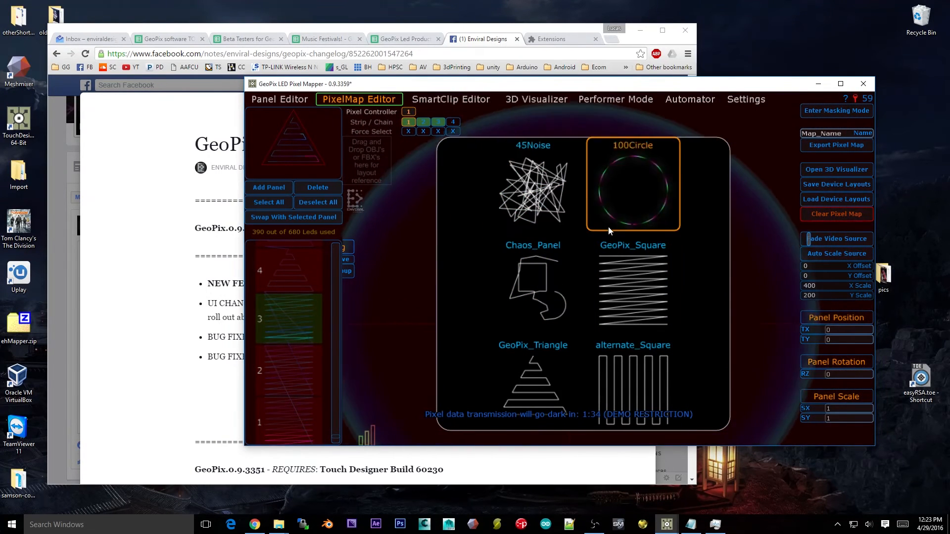
# Step: Swap the layout panels for 45Noise, leaving 135 of 680 LEDs, and view the SmartClip Editor
pyautogui.click(632, 292)
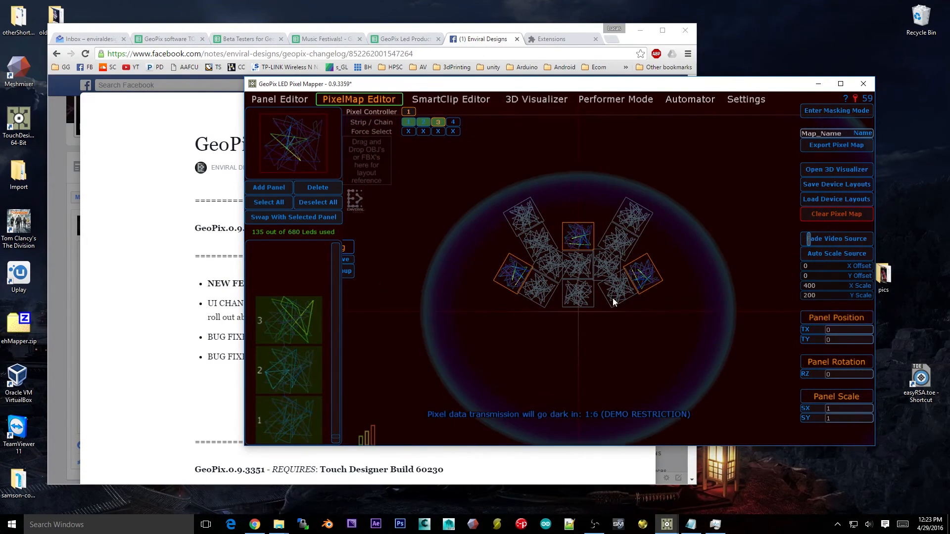
pyautogui.click(450, 99)
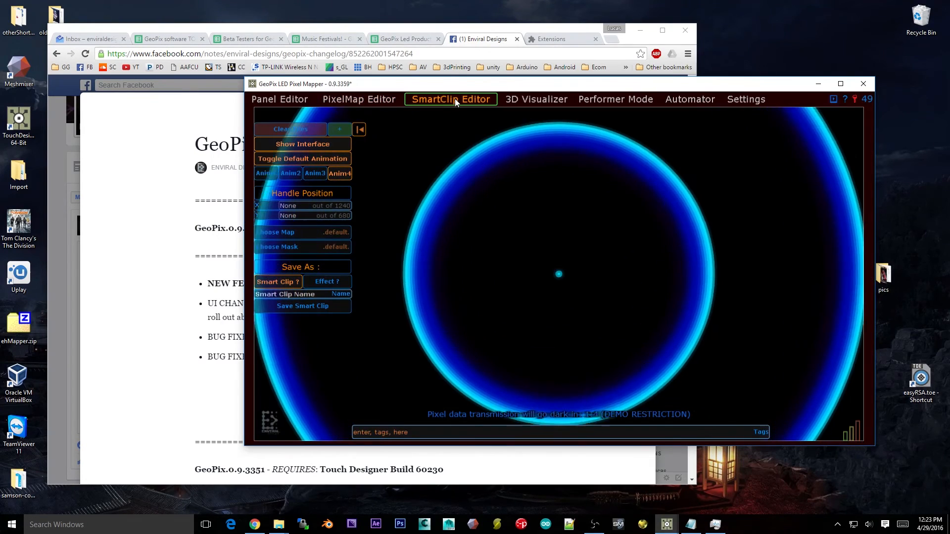
# Step: Back in the PixelMap Editor, set Panel Scale SX to 5 for the selected noise panels
pyautogui.click(358, 99)
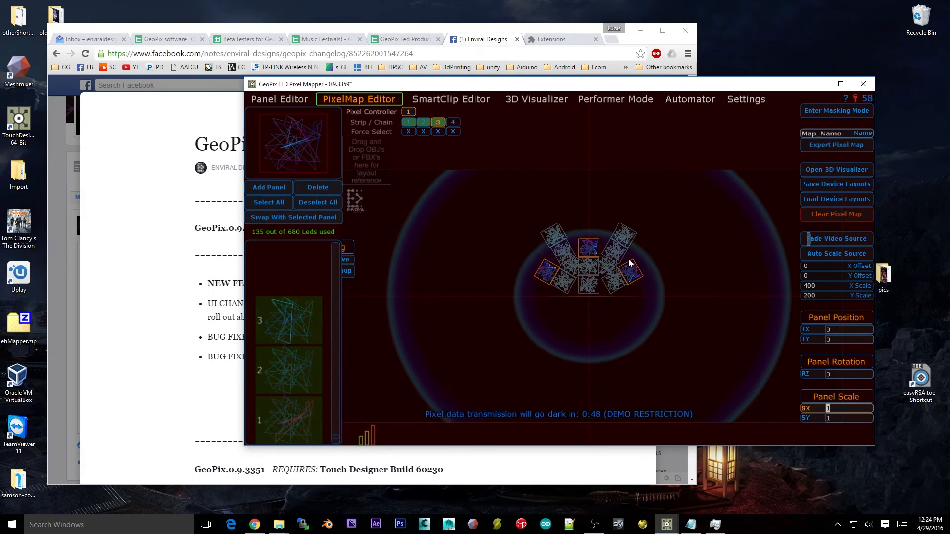
pyautogui.write('5')
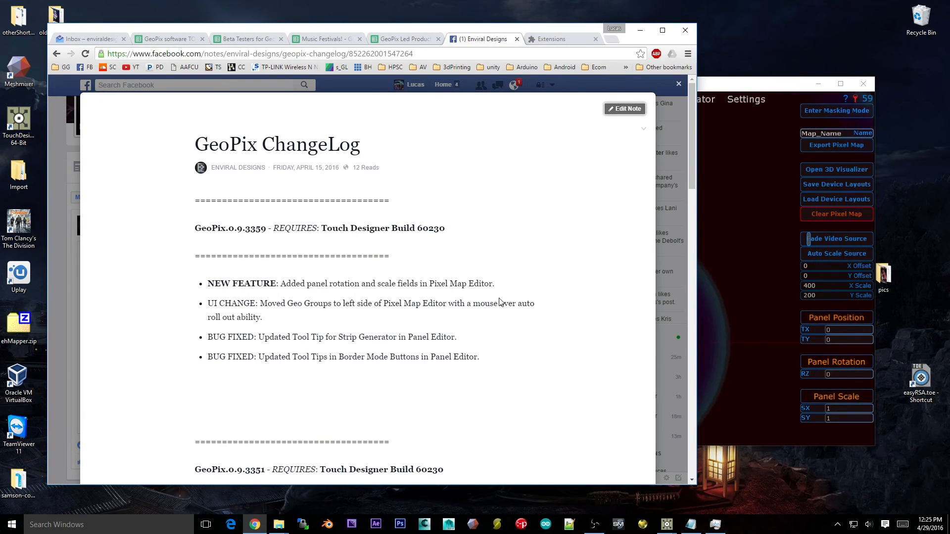
pyautogui.moveTo(478, 340)
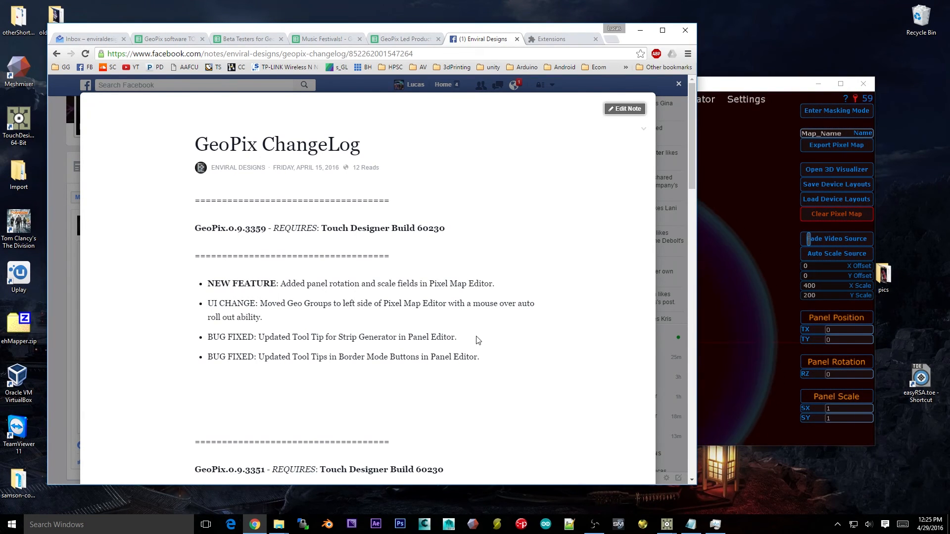
# Step: Scroll the Facebook ChangeLog note down to the GeoPix.0.9.3351 section
pyautogui.scroll(-3)
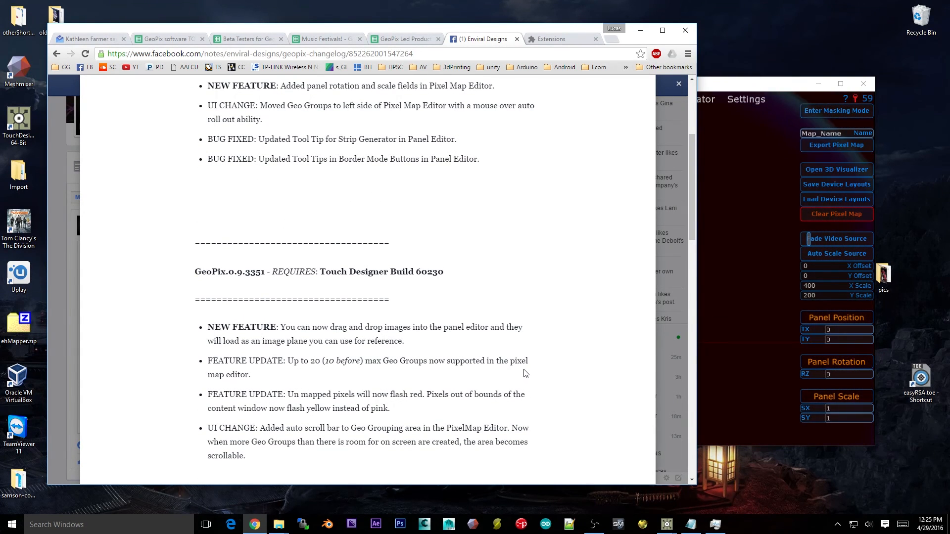
pyautogui.scroll(-3)
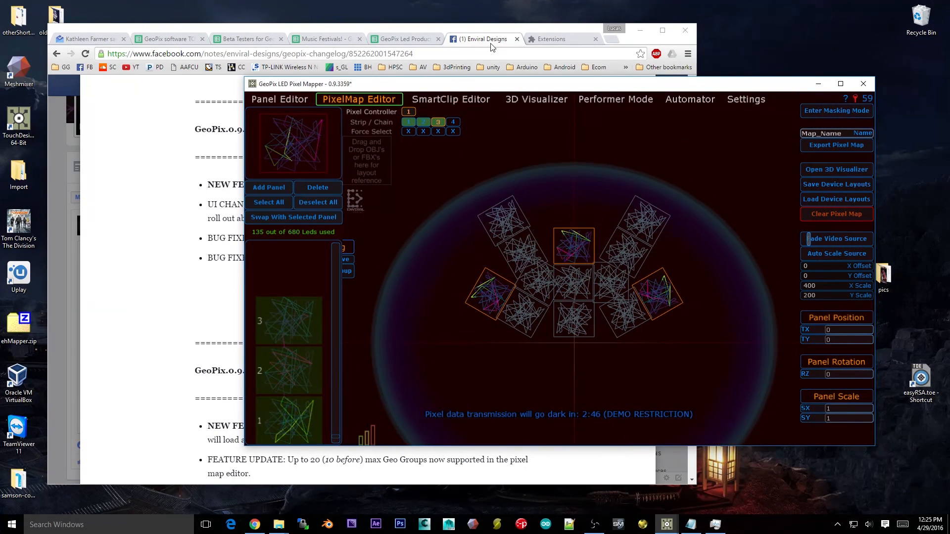
# Step: In the Panel Editor, use Clear Image Plane to remove the reference photo, leaving an empty grid
pyautogui.click(278, 99)
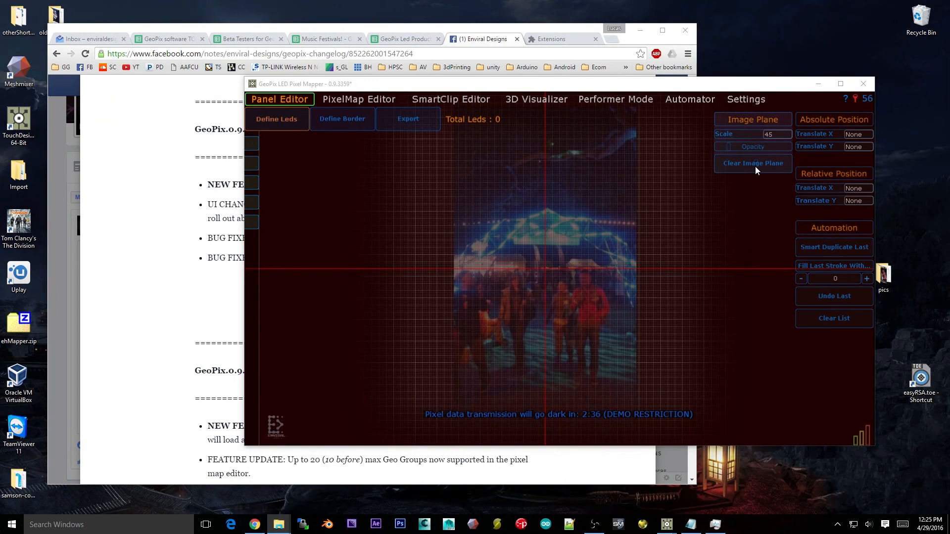
pyautogui.click(753, 163)
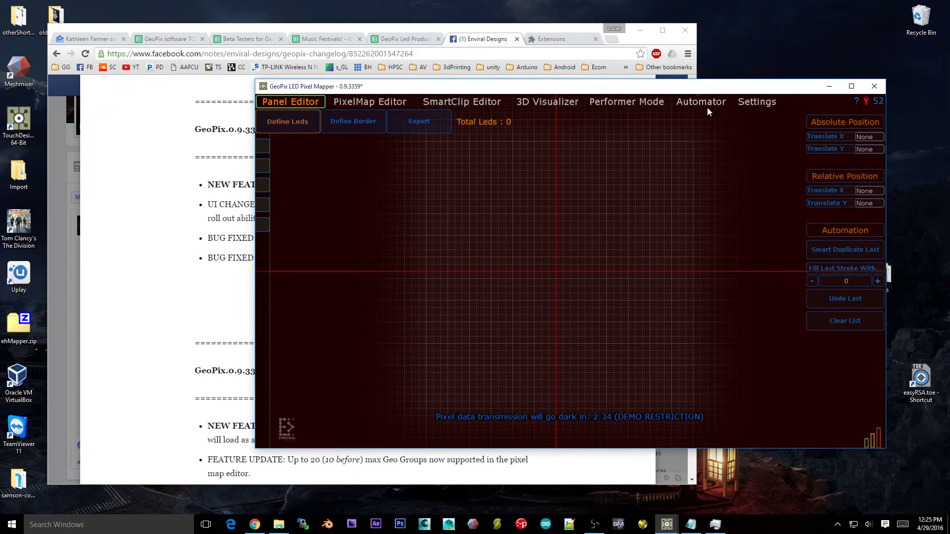